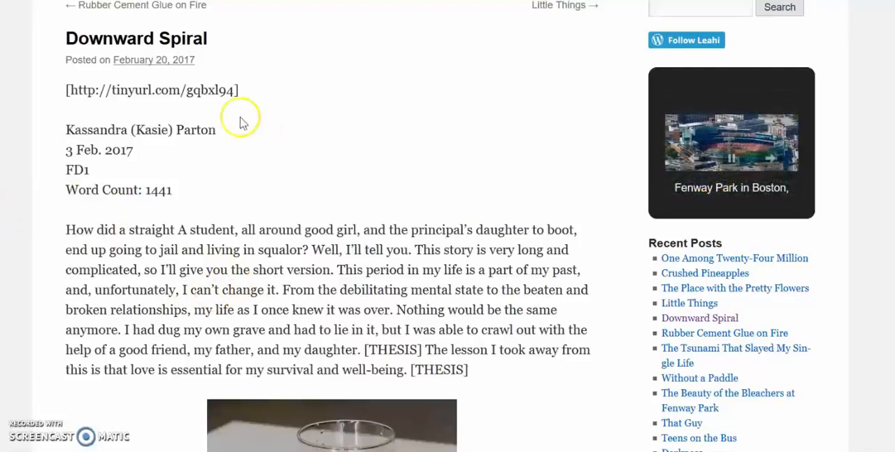
Copy the link location of the 'Downward Spiral' post title from its context menu
right_click(135, 37)
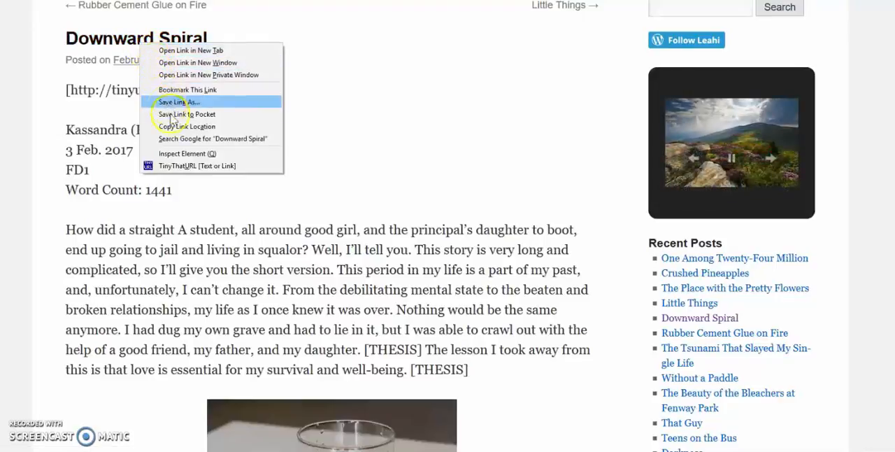
mouse_move(187, 126)
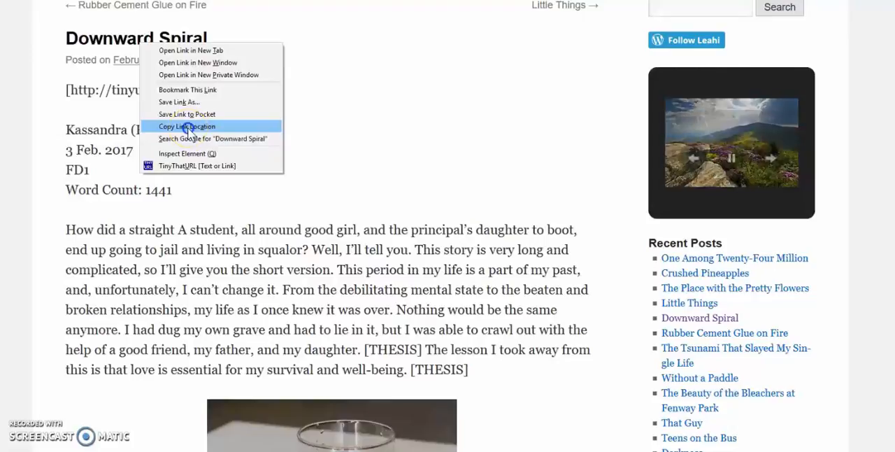
click(186, 126)
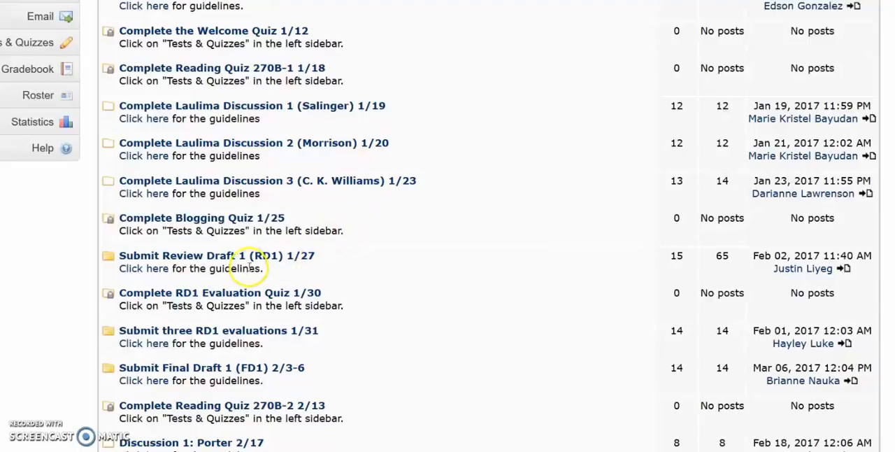
Open the 'Submit Review Draft 1 (RD1) 1/27' forum from the forum list
click(216, 255)
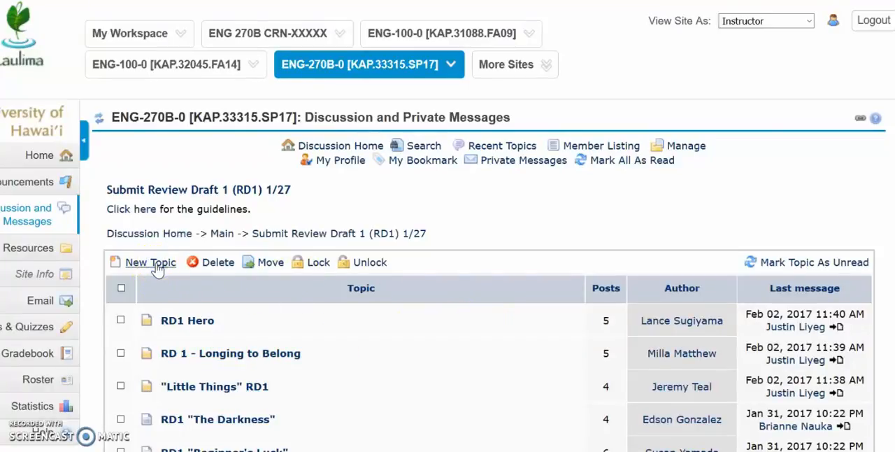
Create a new topic in the RD1 forum with the subject 'Downward Spiral'
click(150, 261)
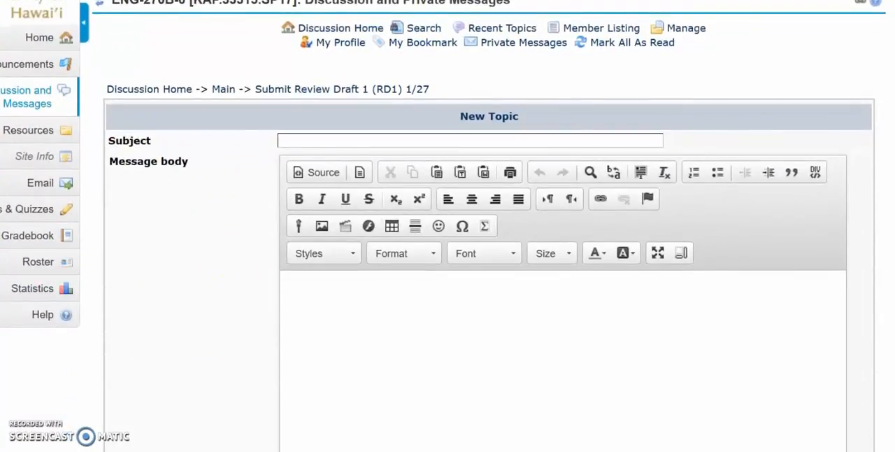
mouse_move(137, 246)
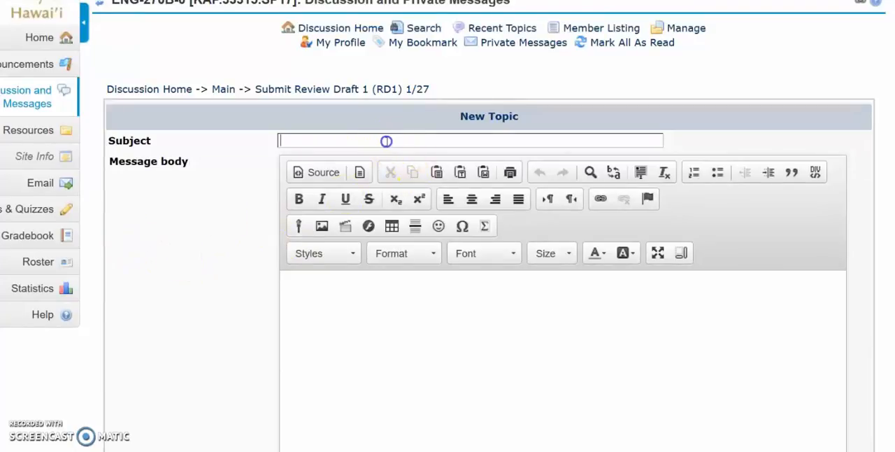
text(D)
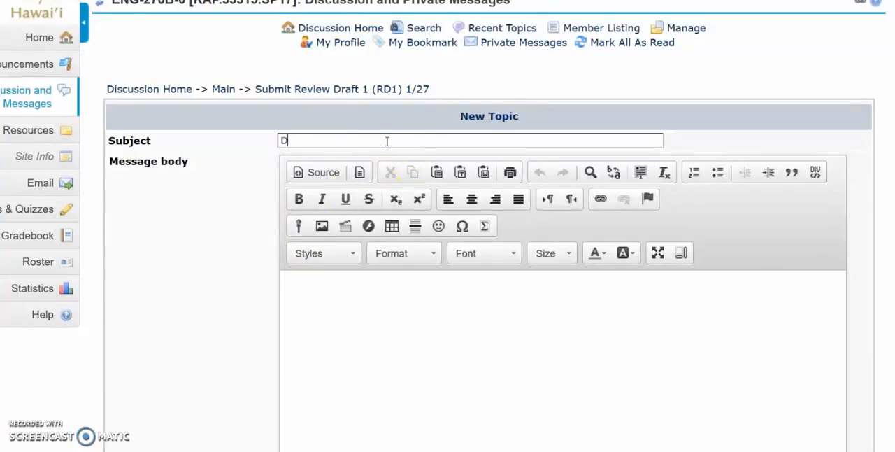
text(ownward S)
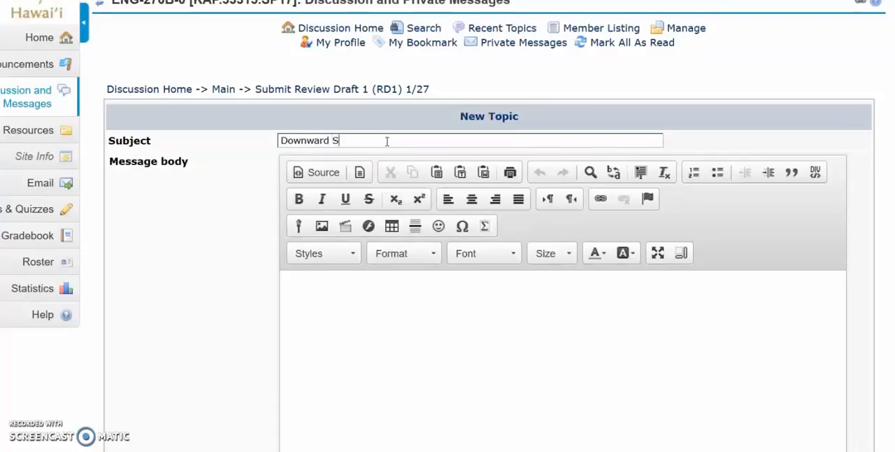
text(piral)
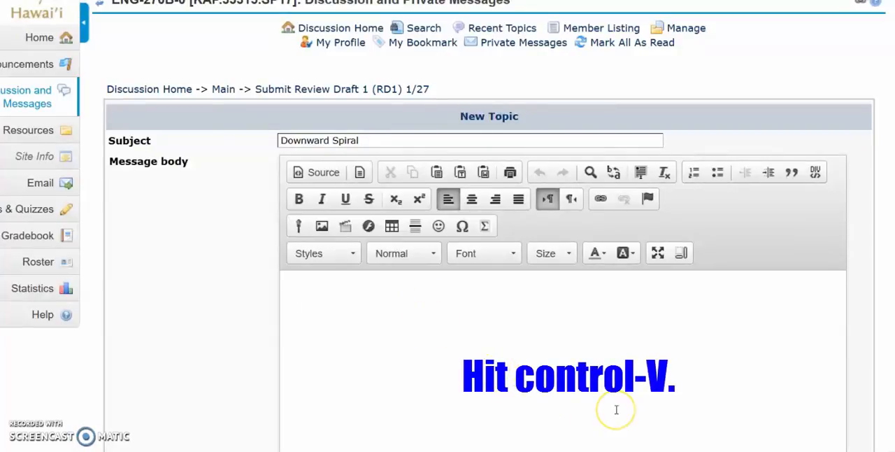
Paste the Downward Spiral blog URL into the message body, then recopy it
key(ctrl+v)
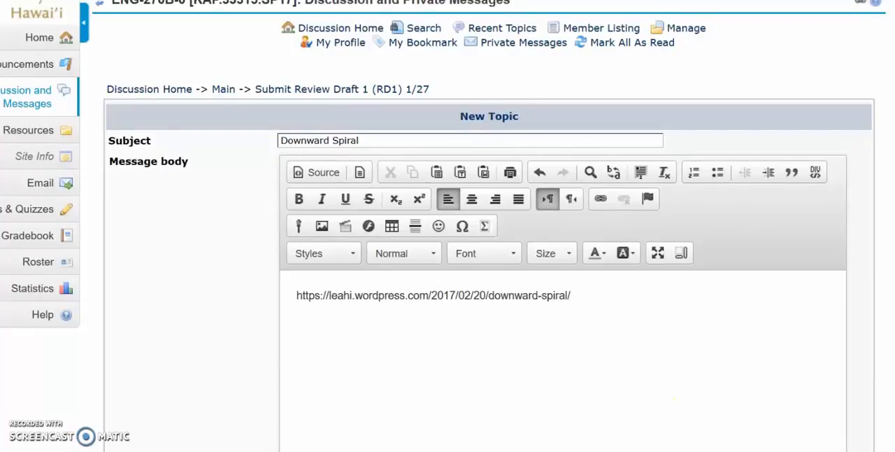
click(297, 295)
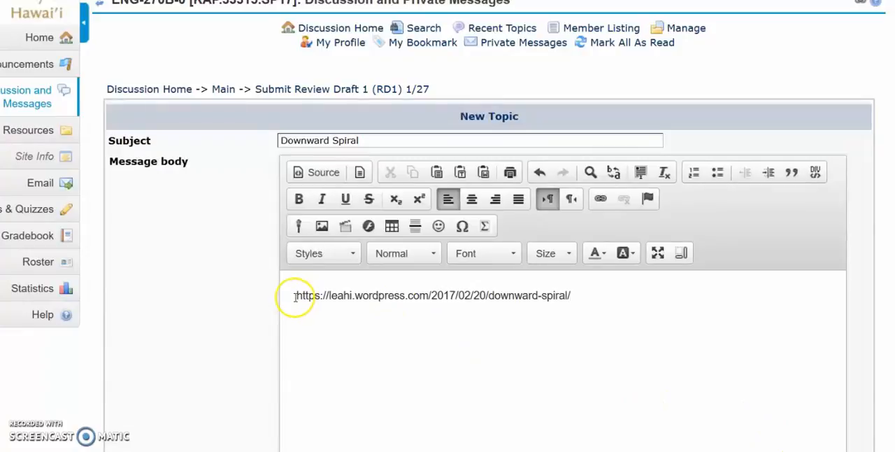
mouse_move(588, 303)
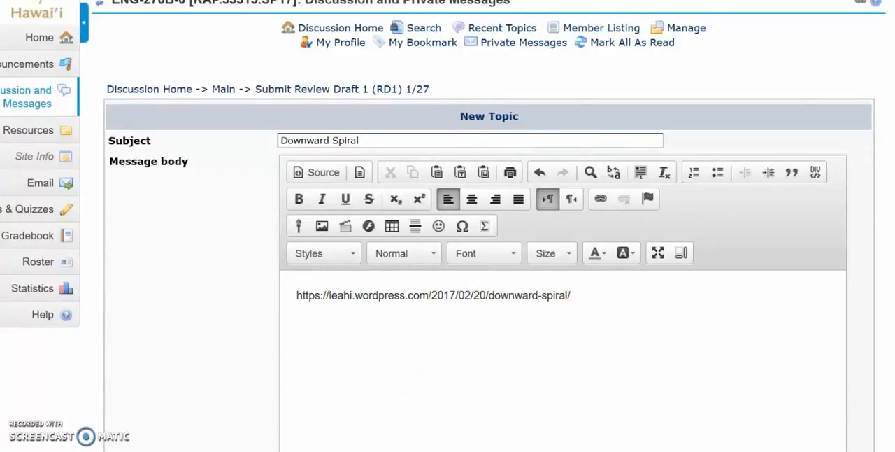
mouse_move(498, 371)
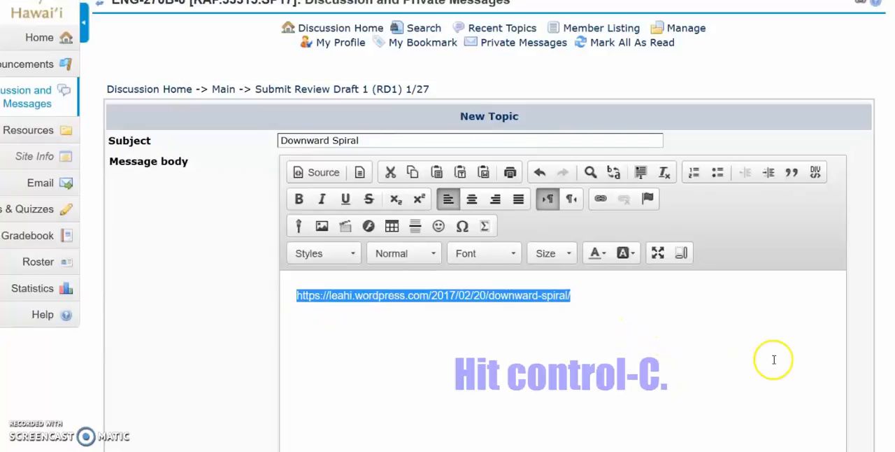
key(ctrl+c)
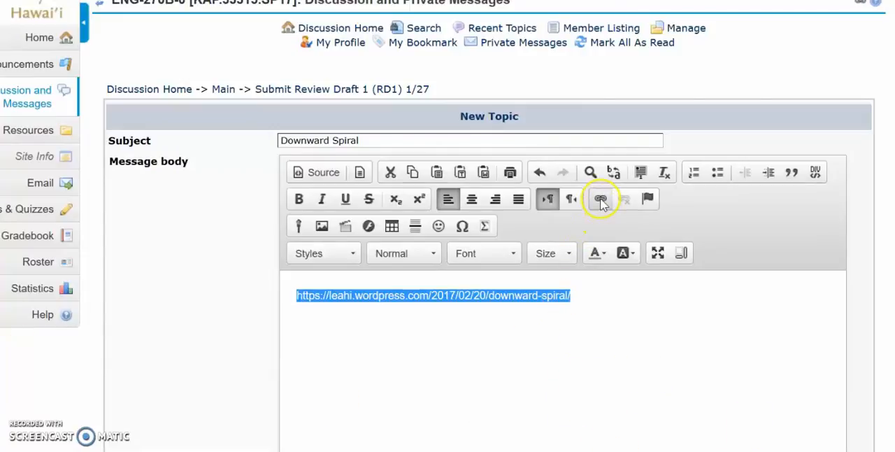
Hyperlink the message's blog address to the Downward Spiral post URL
click(600, 198)
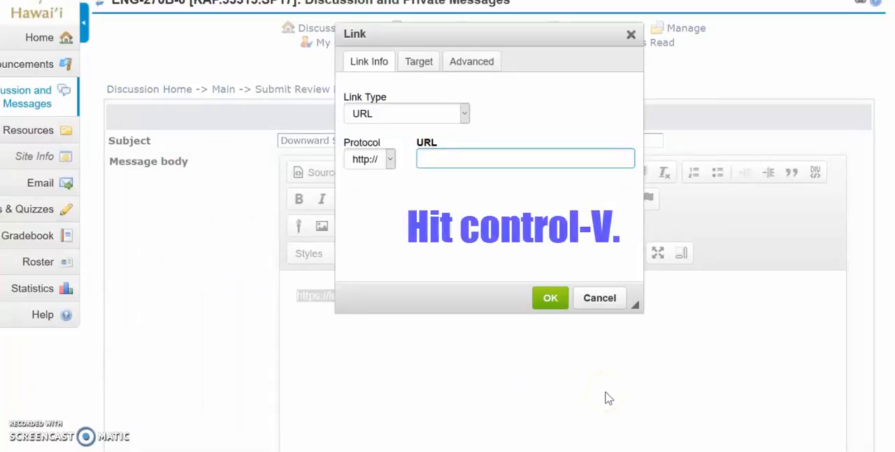
key(ctrl+v)
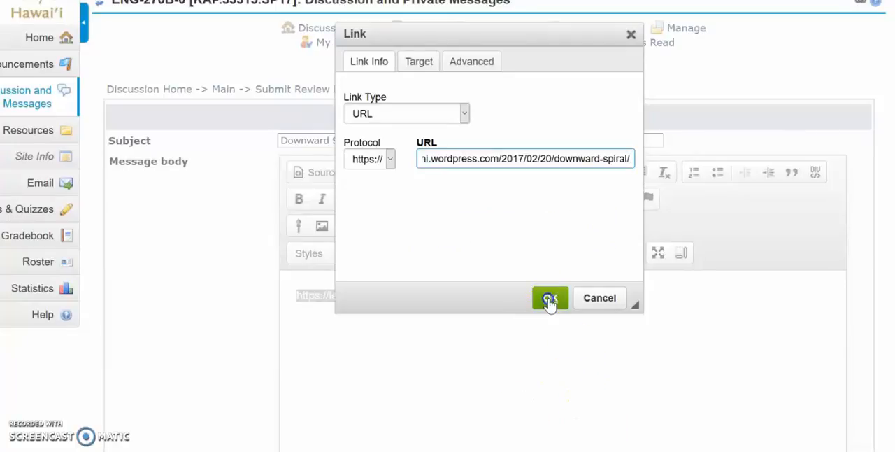
click(549, 297)
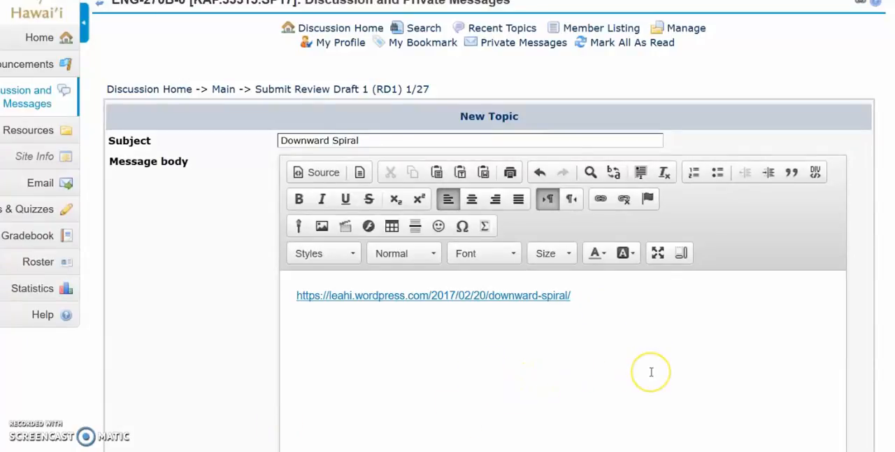
Post the 'Downward Spiral' topic from the bottom of the form
scroll(down, 3)
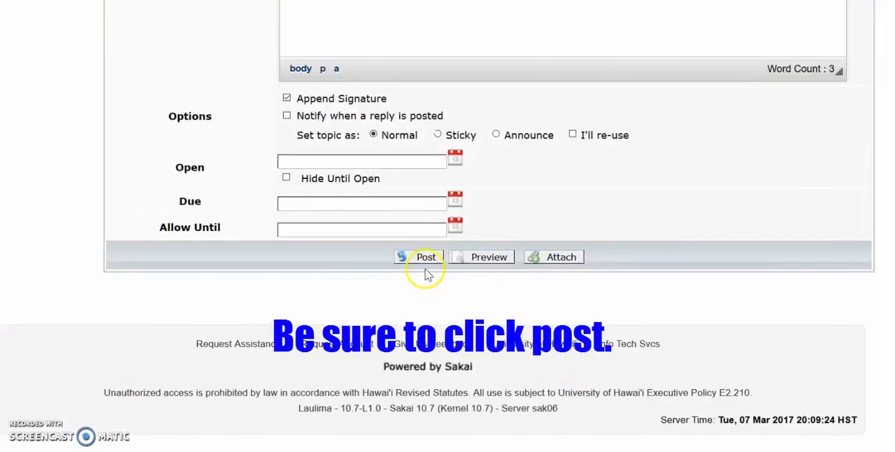
click(425, 256)
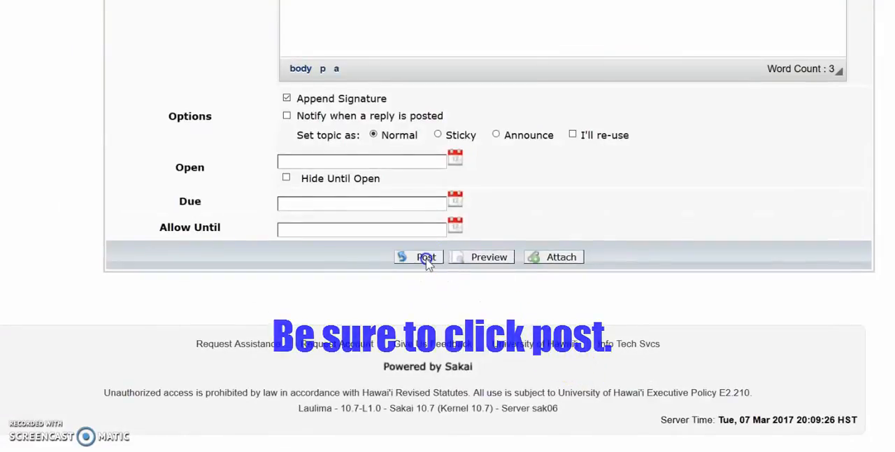
click(425, 256)
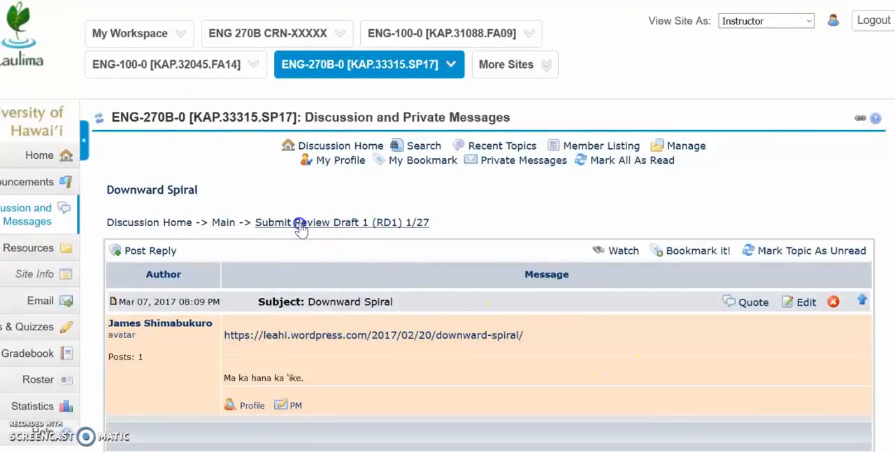
Open the posted 'Downward Spiral' topic and follow its blog link to verify it
click(342, 222)
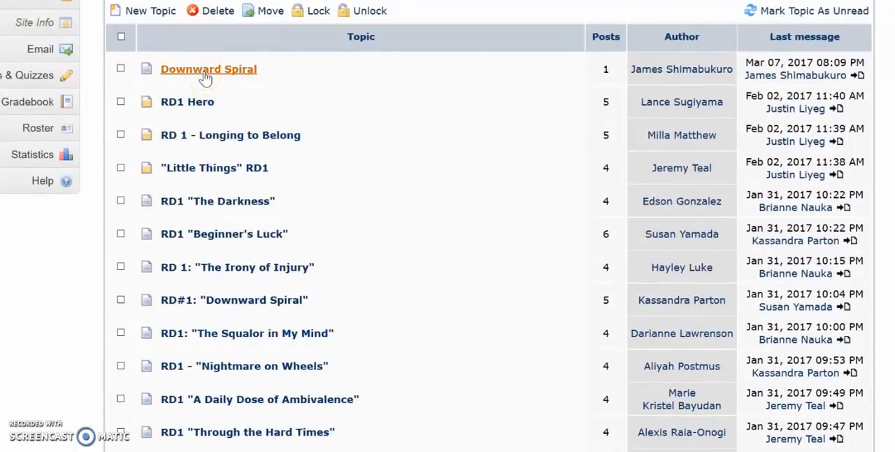
click(208, 69)
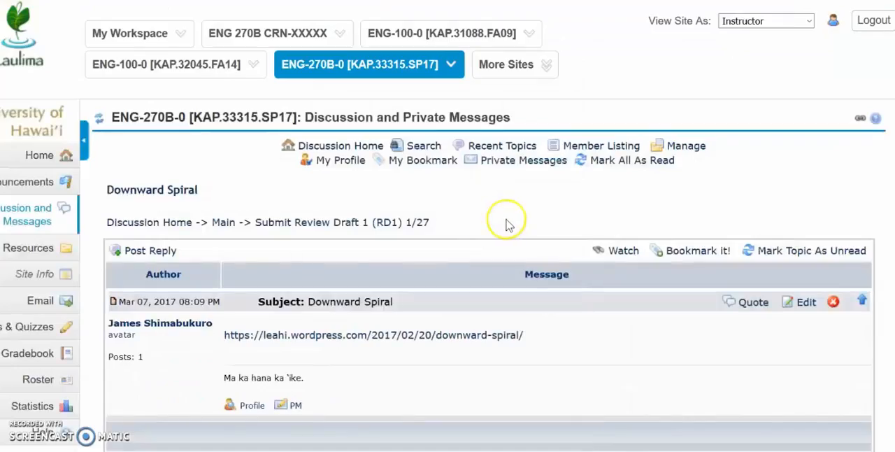
scroll(down, 3)
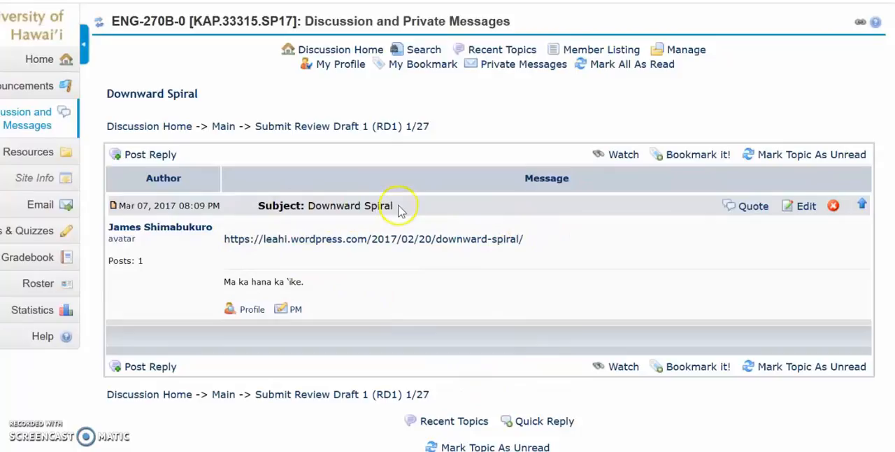
mouse_move(535, 254)
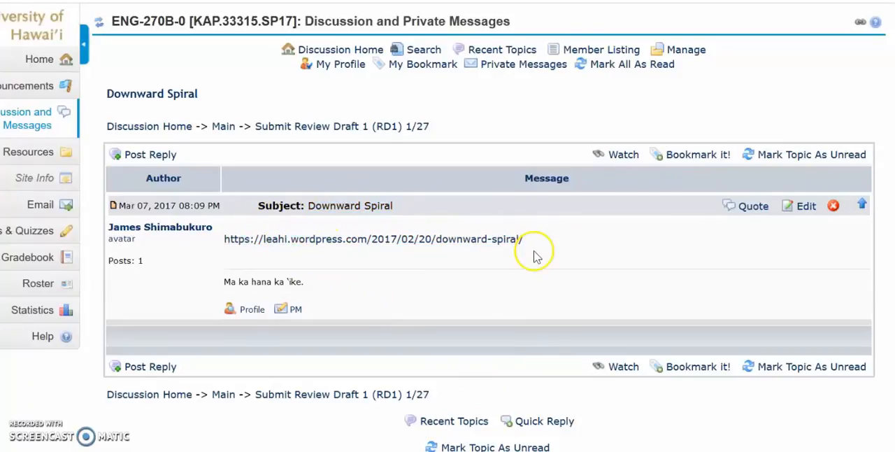
mouse_move(339, 262)
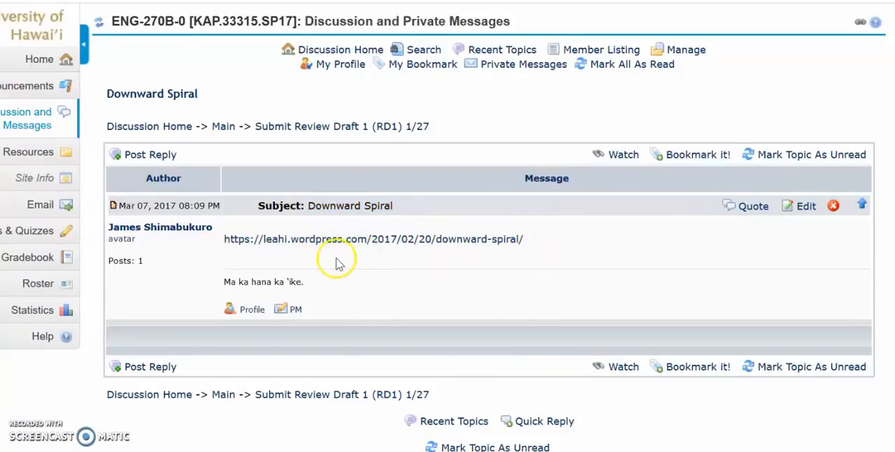
click(373, 239)
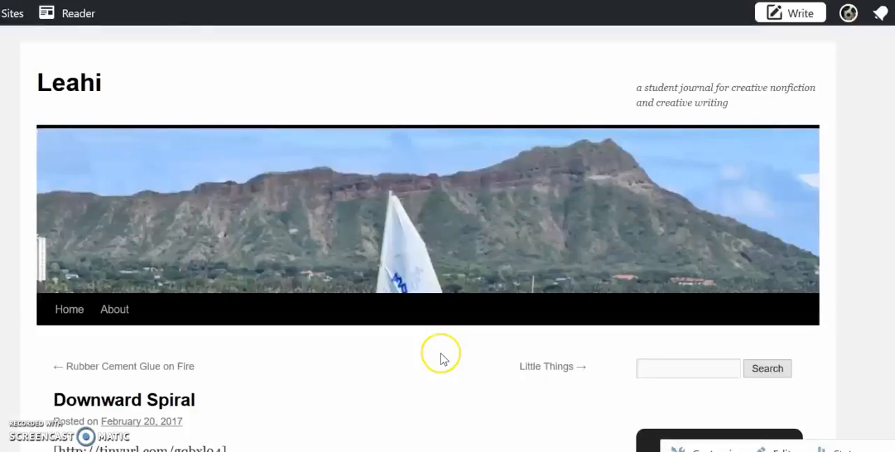